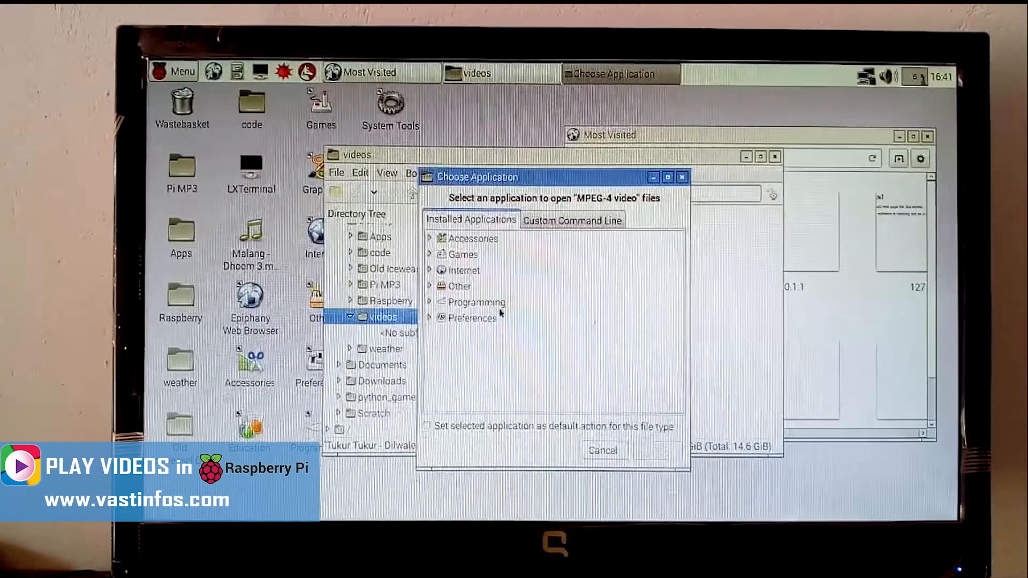
- Open the Tukur Tukur MP4 with Web Browser from the Internet category
left_click(442, 270)
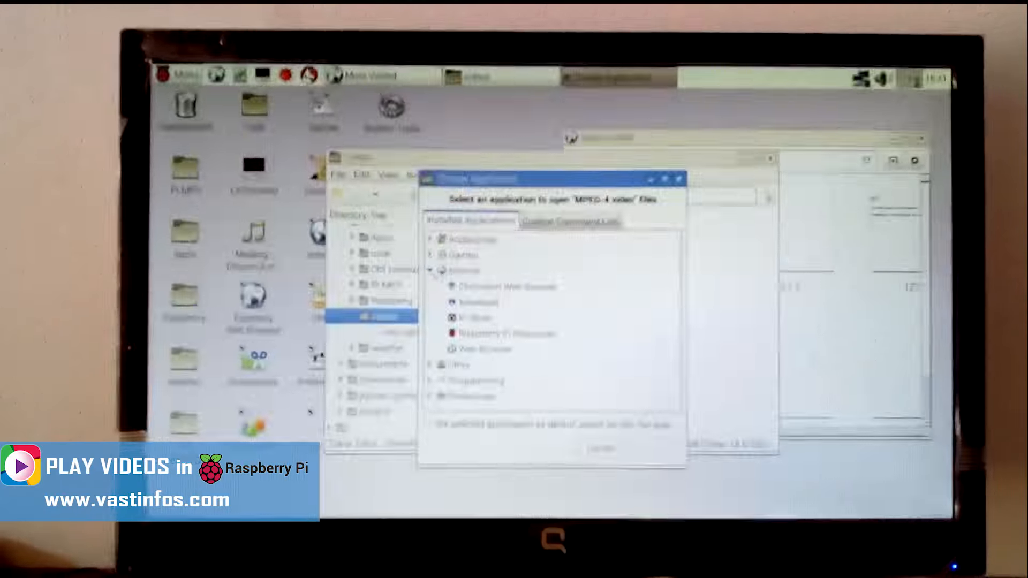
left_click(499, 350)
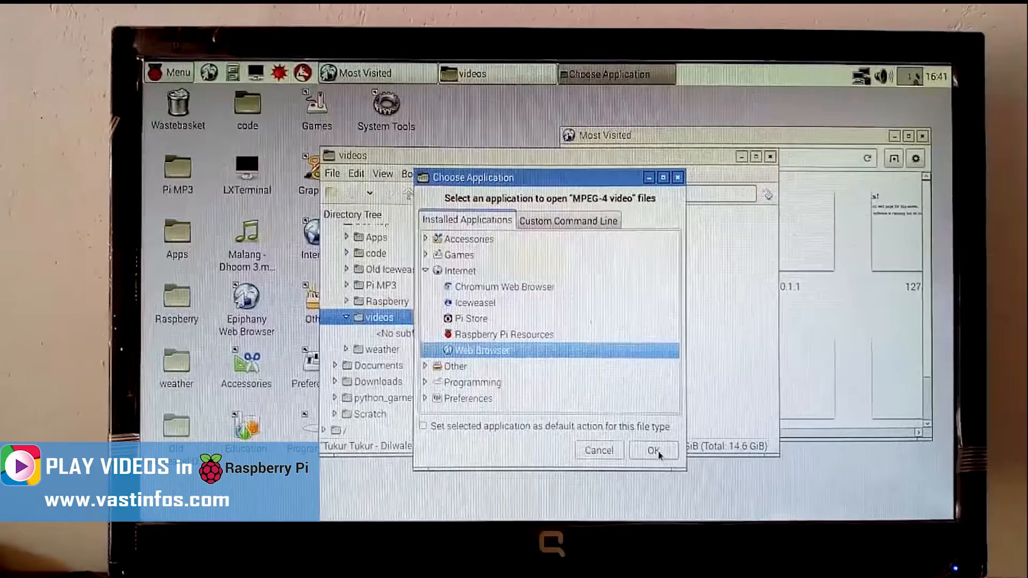
left_click(654, 451)
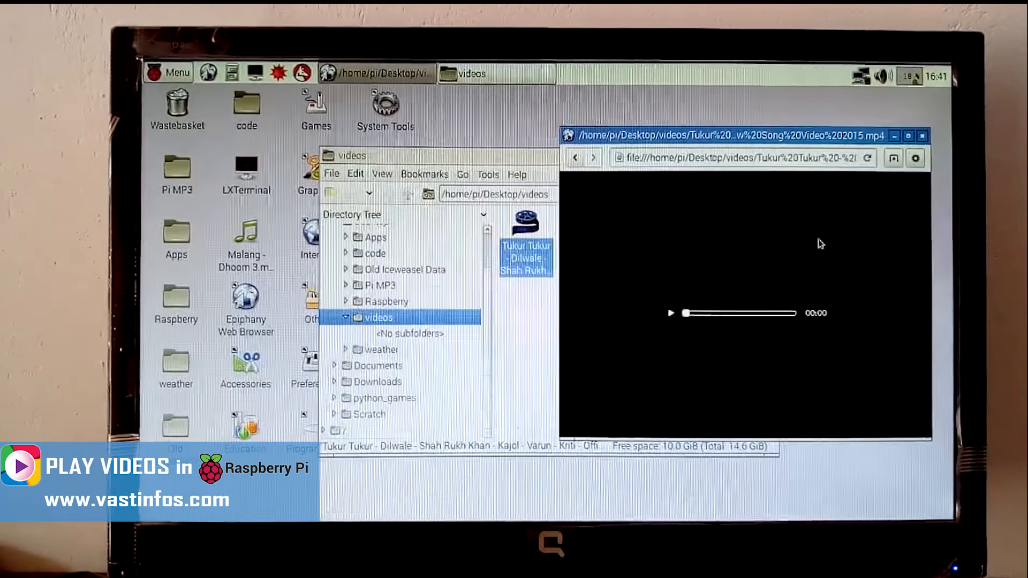
- Play the video maximized, then go back to the Most Visited page
left_click(669, 312)
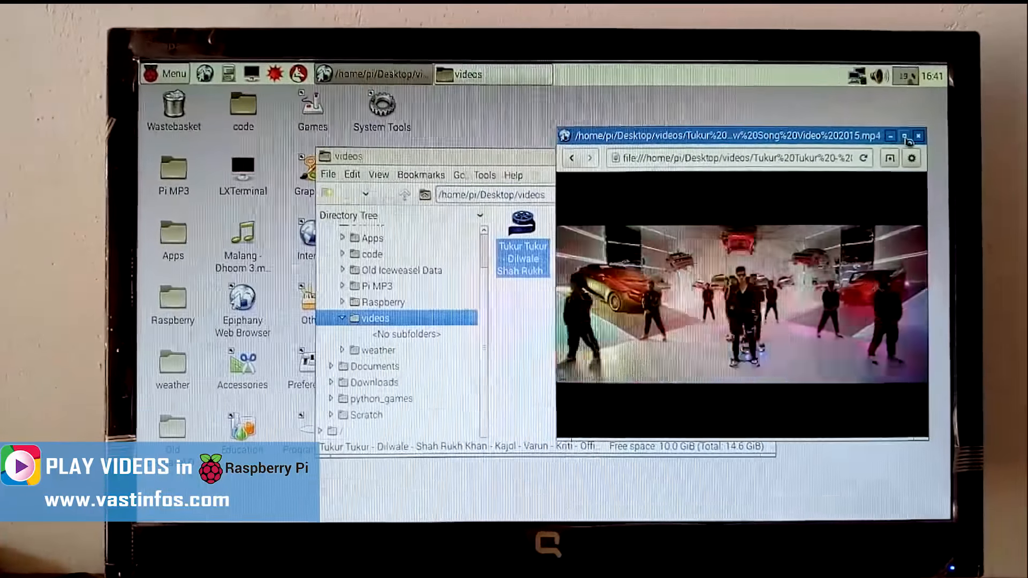
left_click(905, 135)
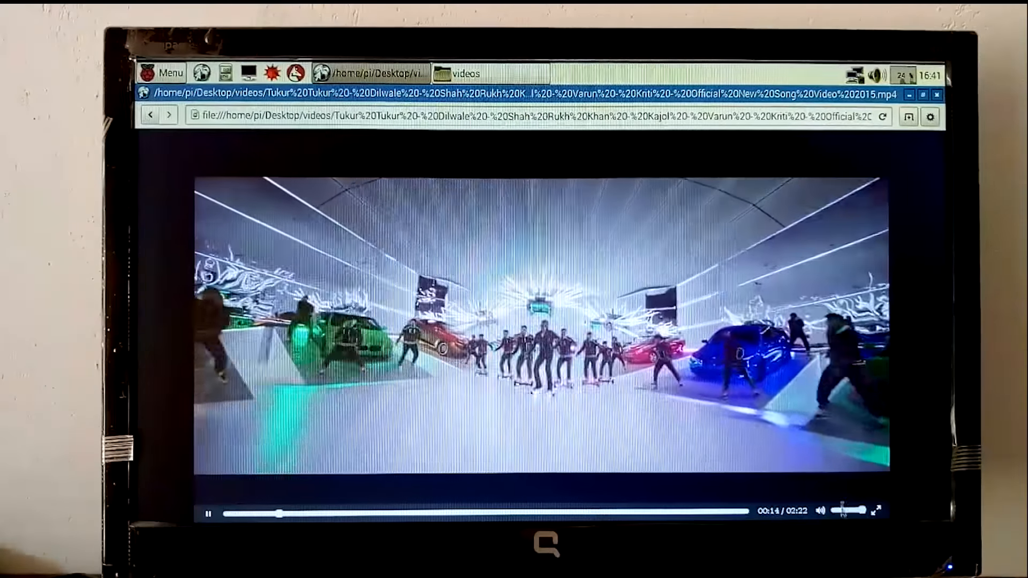
left_click(208, 513)
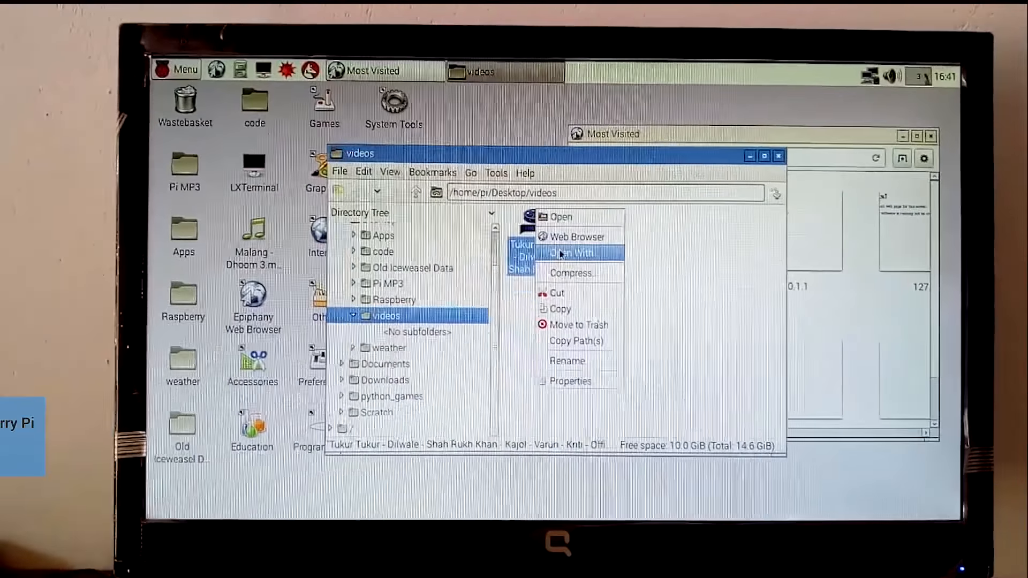
- Open the MP4 with Web Browser via Open With, under Internet
left_click(571, 253)
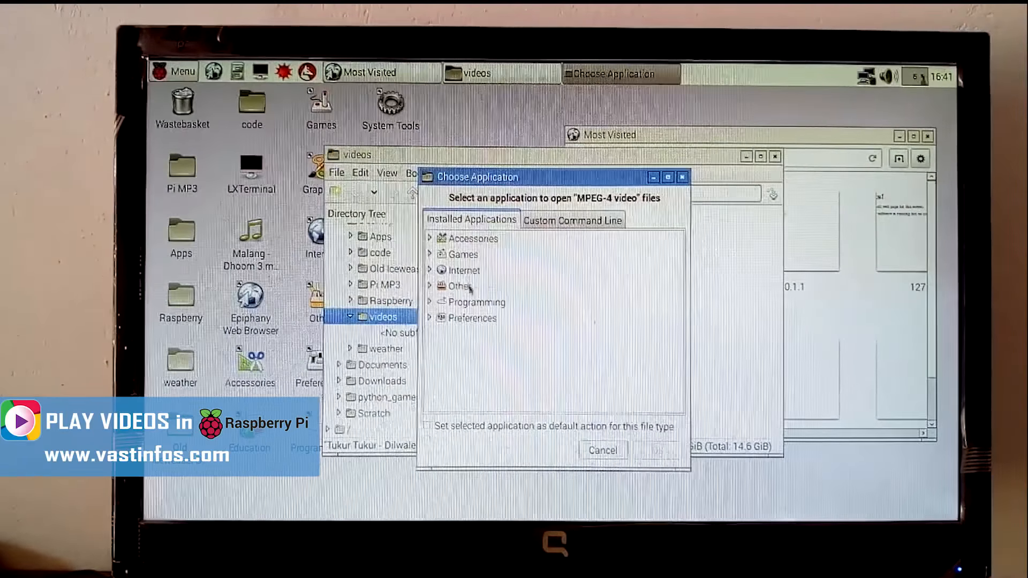
left_click(462, 269)
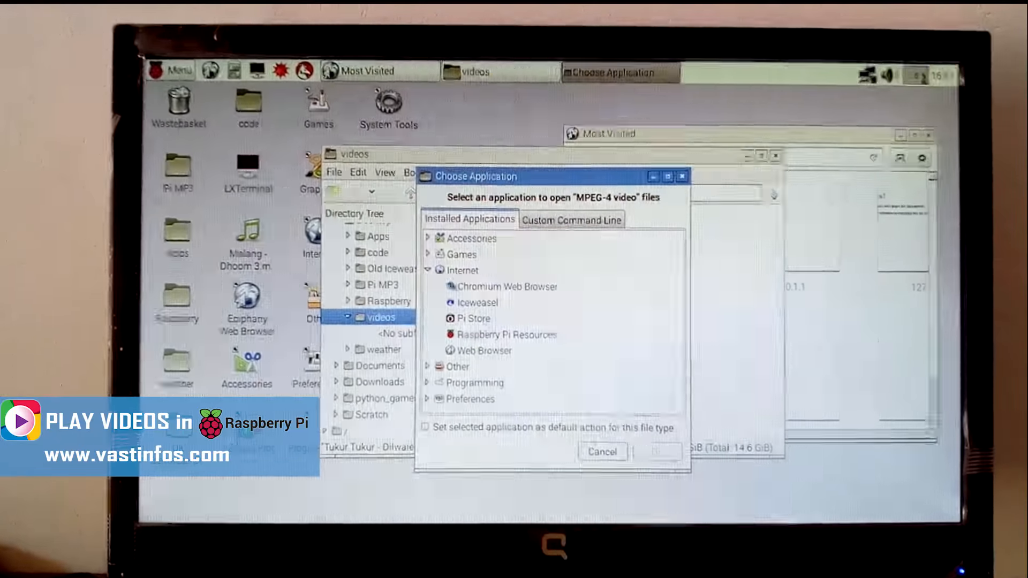
left_click(485, 350)
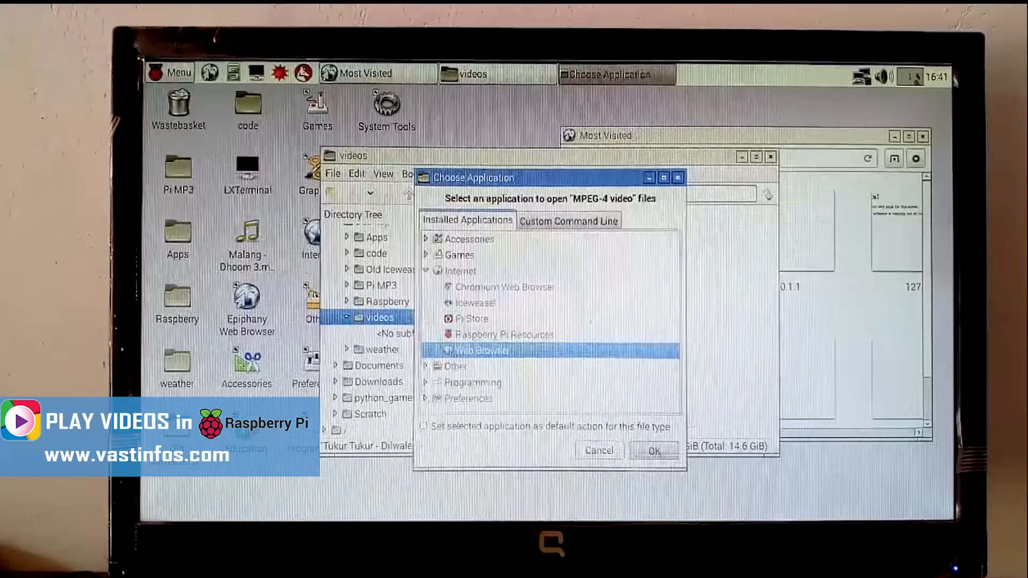
left_click(653, 450)
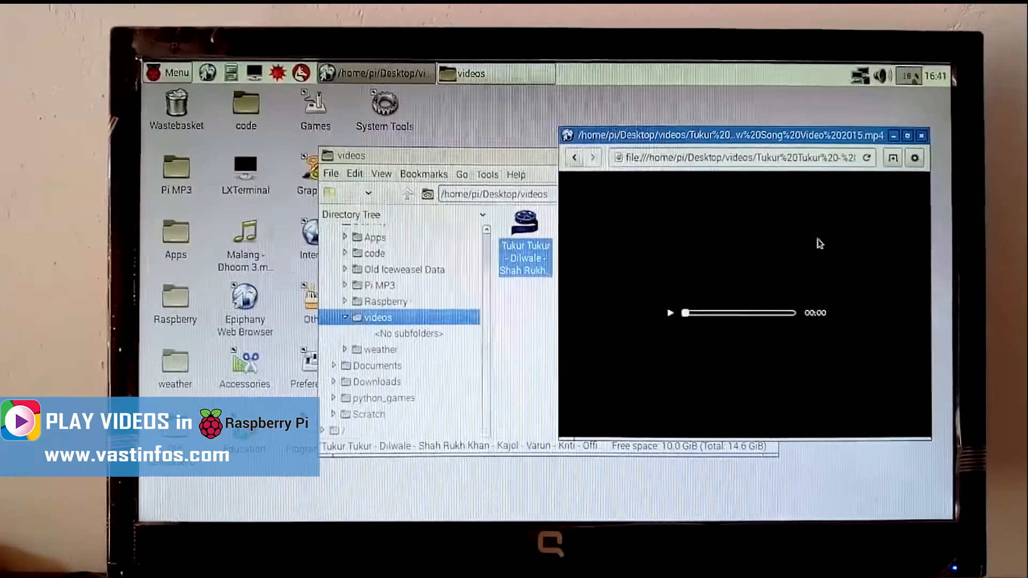
- Play the reopened video in a maximized window, then return to Most Visited
left_click(670, 313)
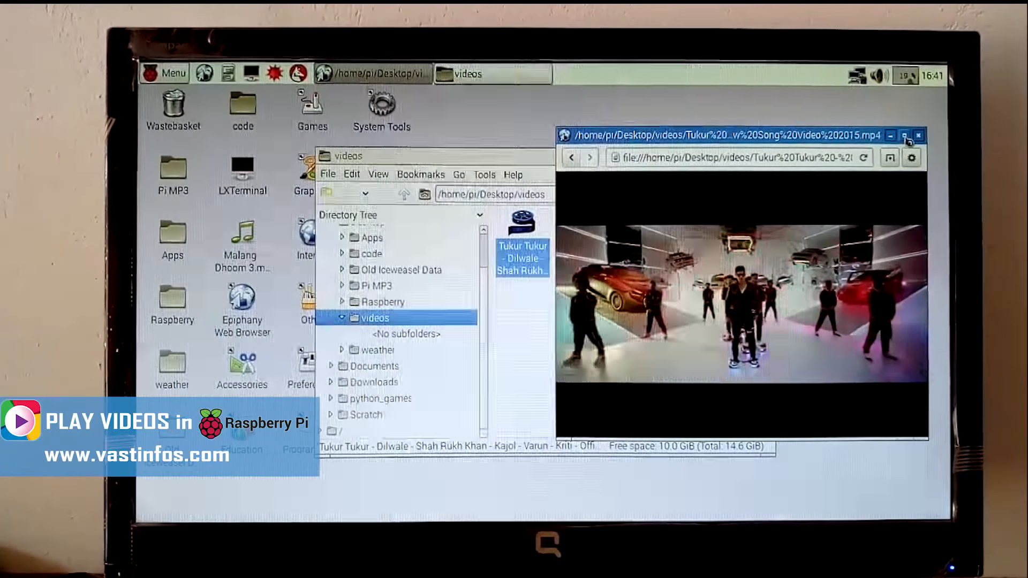
left_click(906, 135)
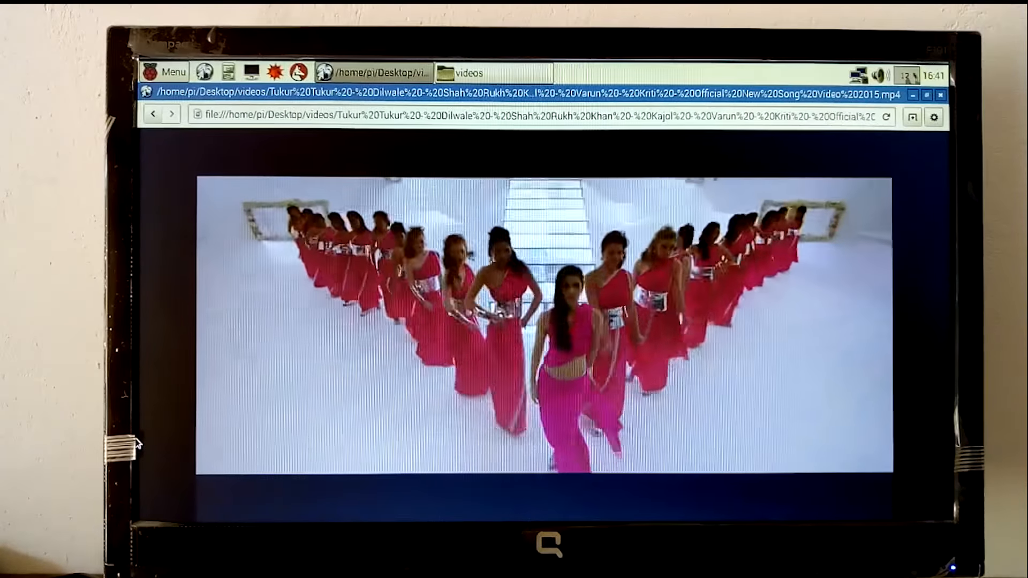
left_click(942, 94)
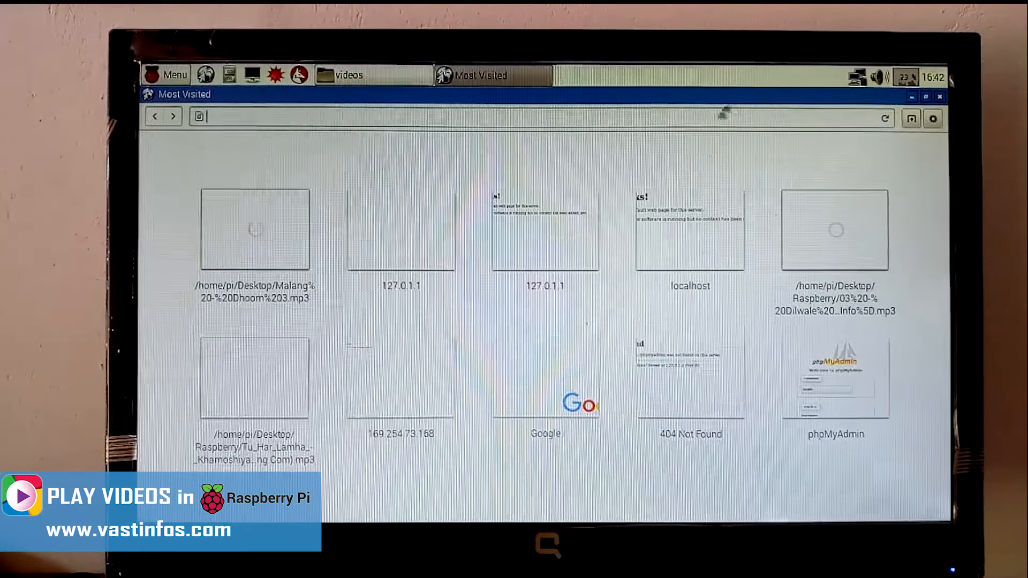
- Restore the browser to normal size and open the Tukur Tukur video file
left_click(350, 74)
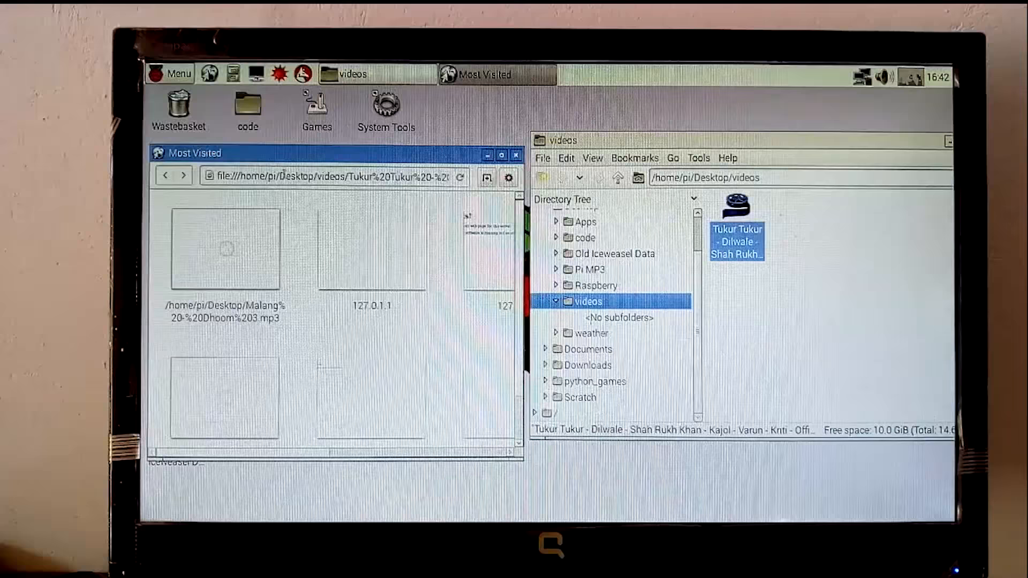
double_click(738, 241)
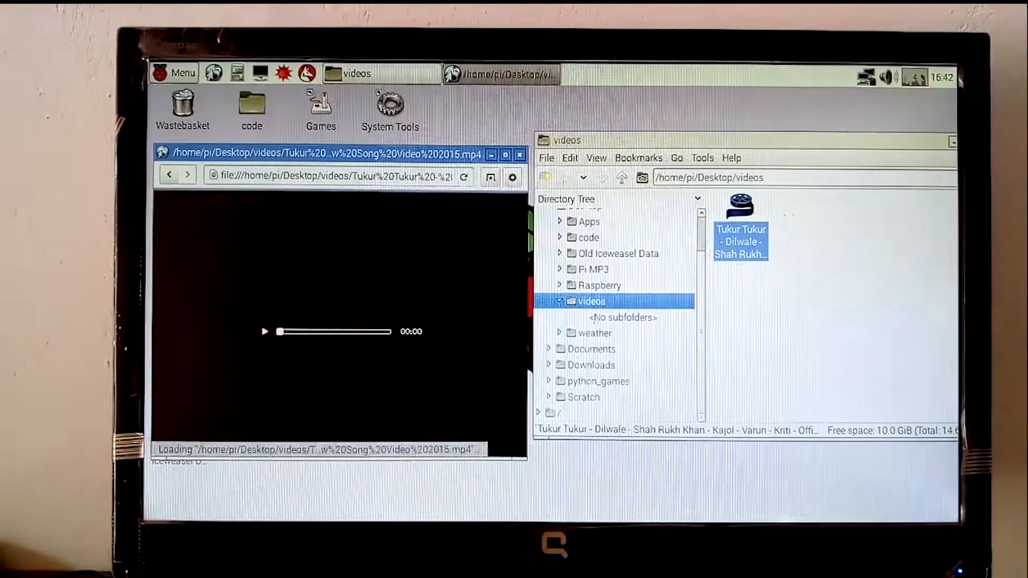
- Play, pause and resume the video, then seek to near the end
left_click(264, 331)
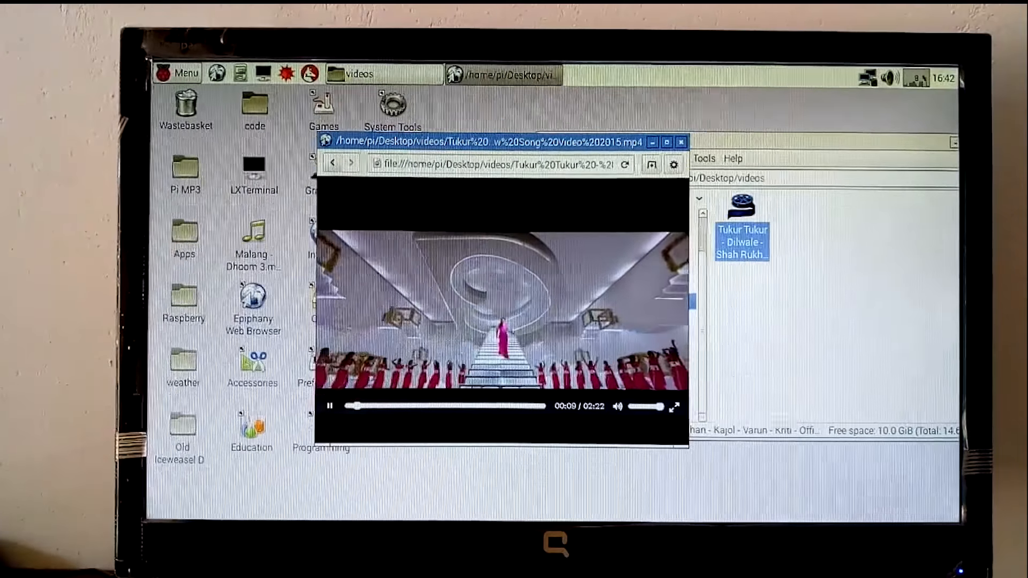
left_click(329, 406)
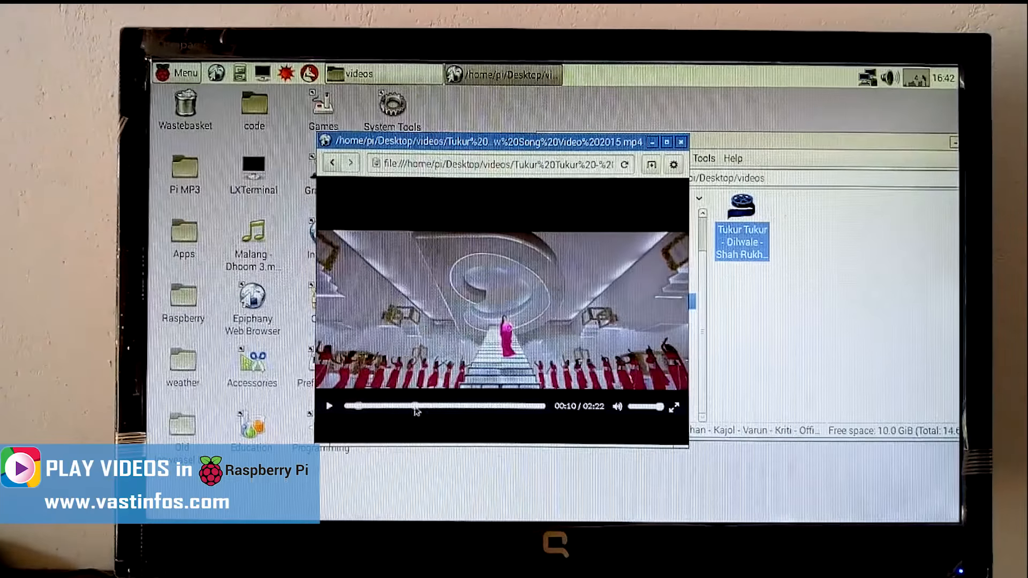
left_click(415, 406)
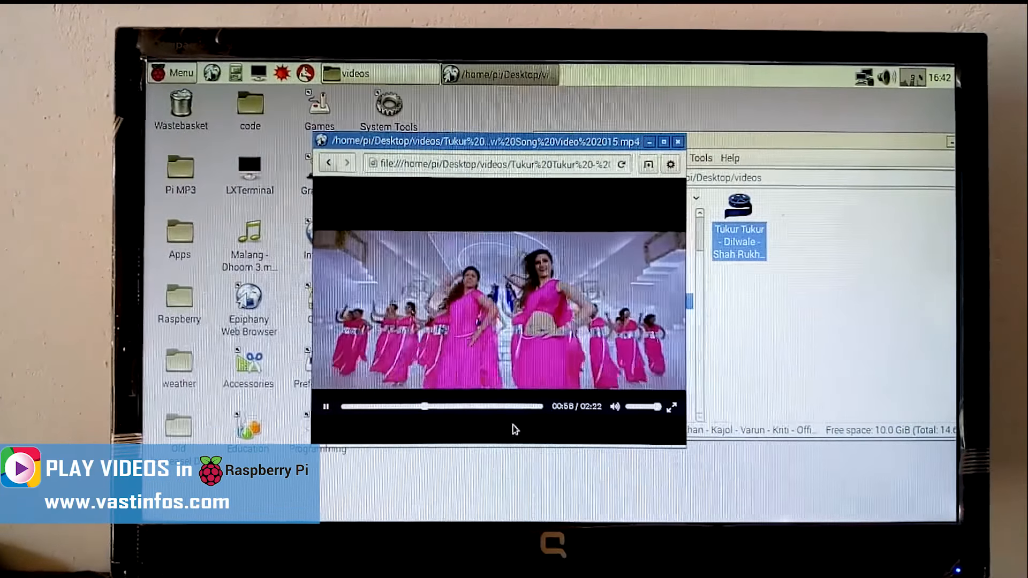
left_click(518, 407)
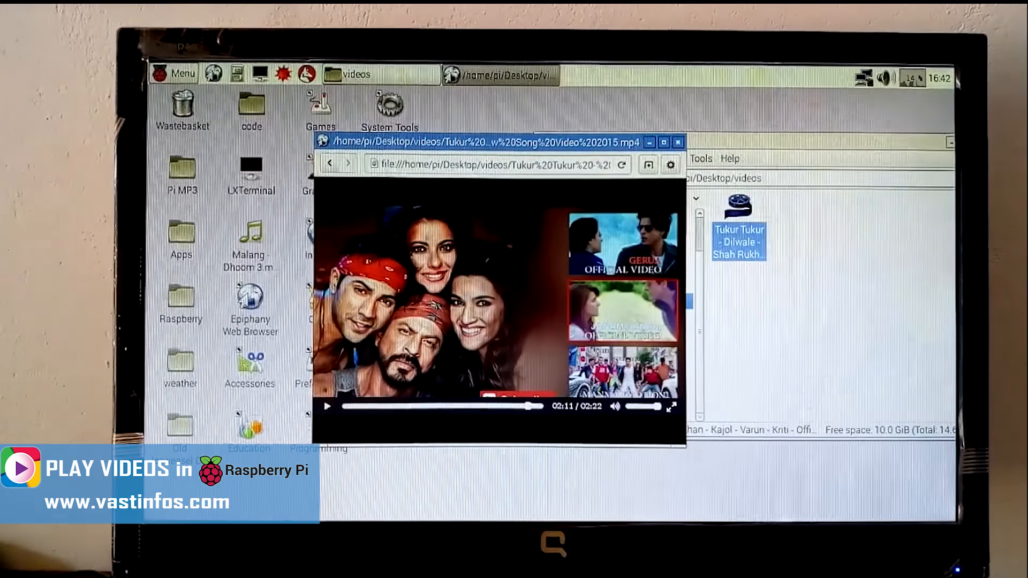